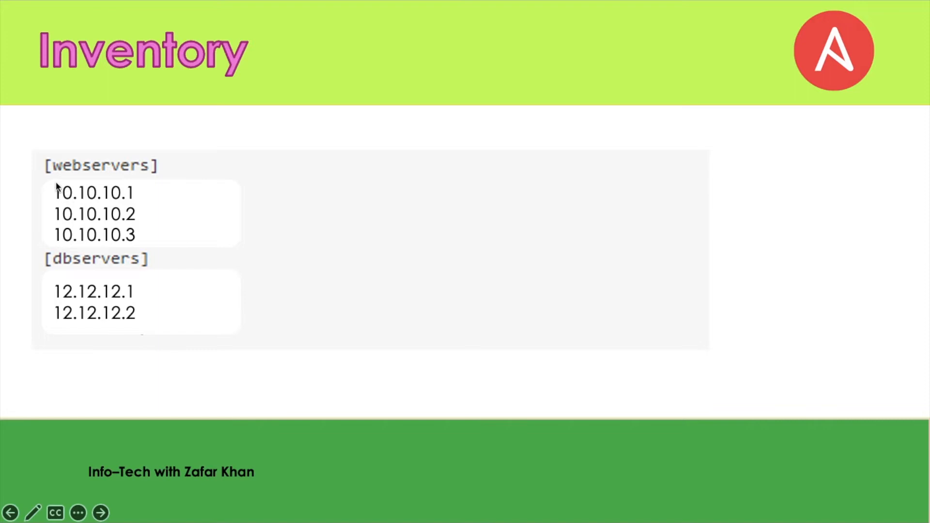
mouse_move(70, 175)
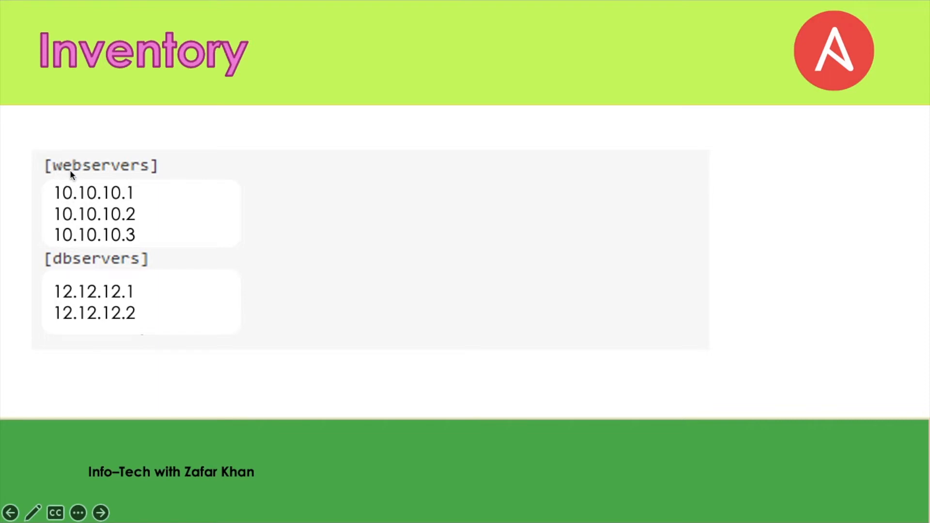
mouse_move(122, 172)
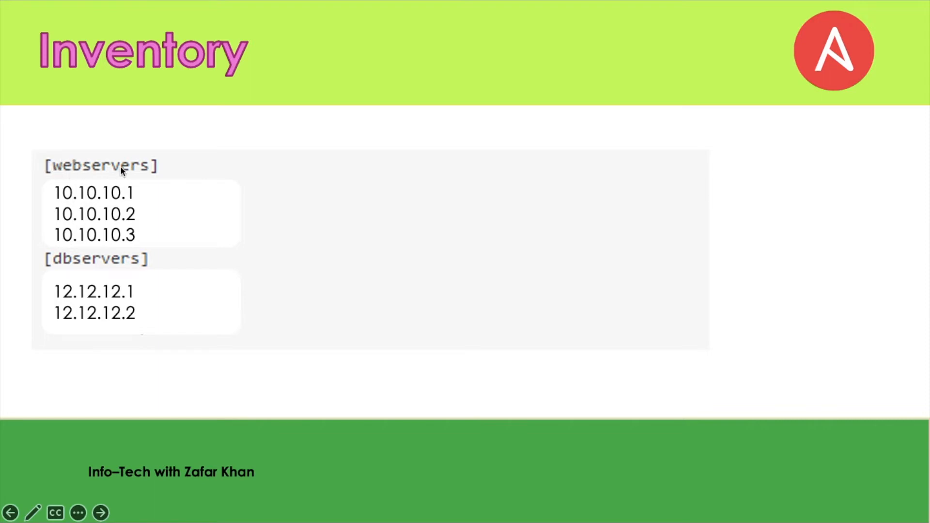
mouse_move(141, 190)
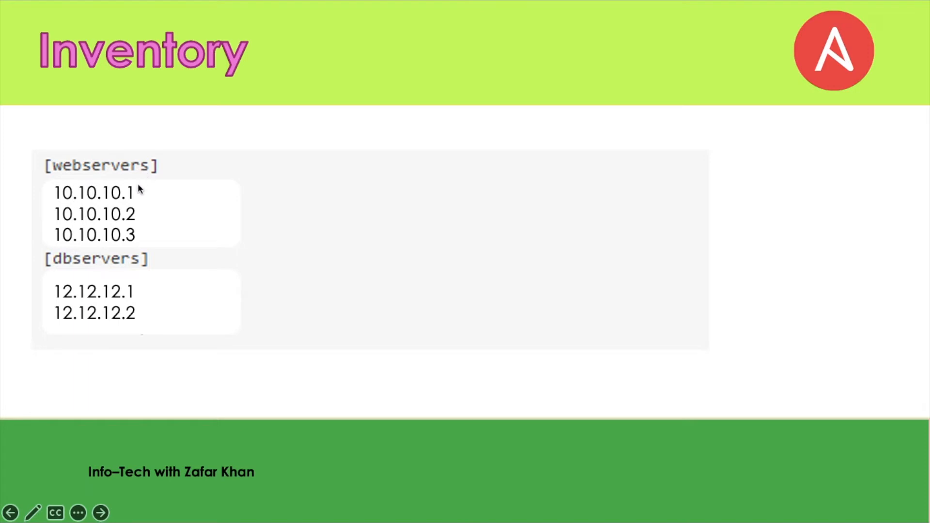
mouse_move(107, 199)
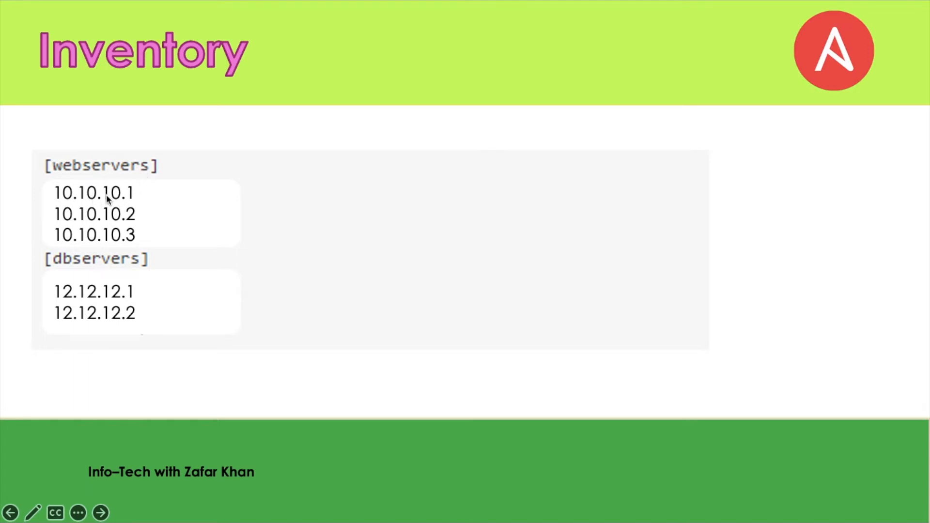
mouse_move(125, 196)
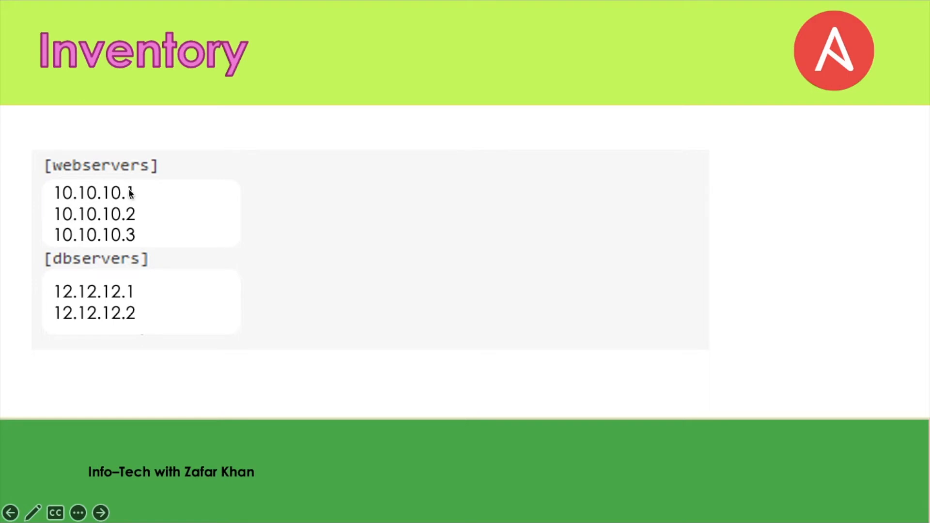
mouse_move(101, 202)
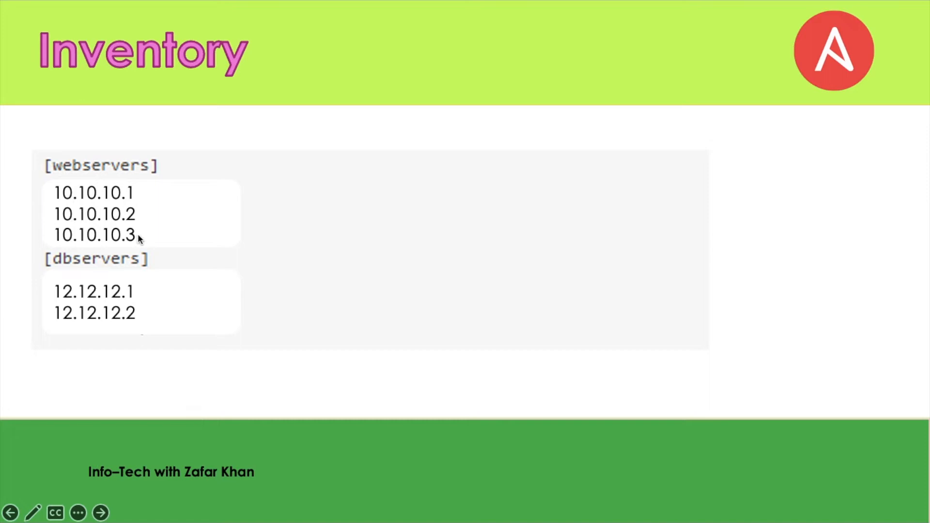
mouse_move(65, 269)
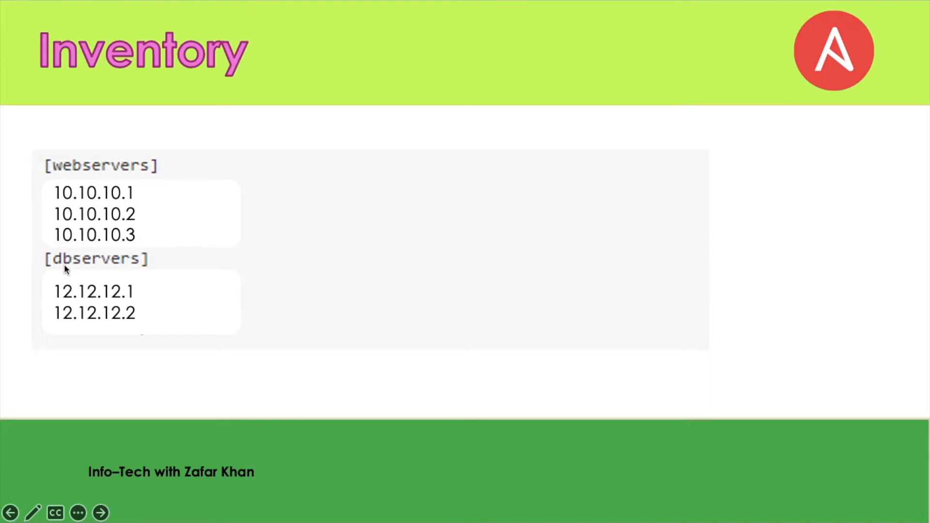
mouse_move(92, 296)
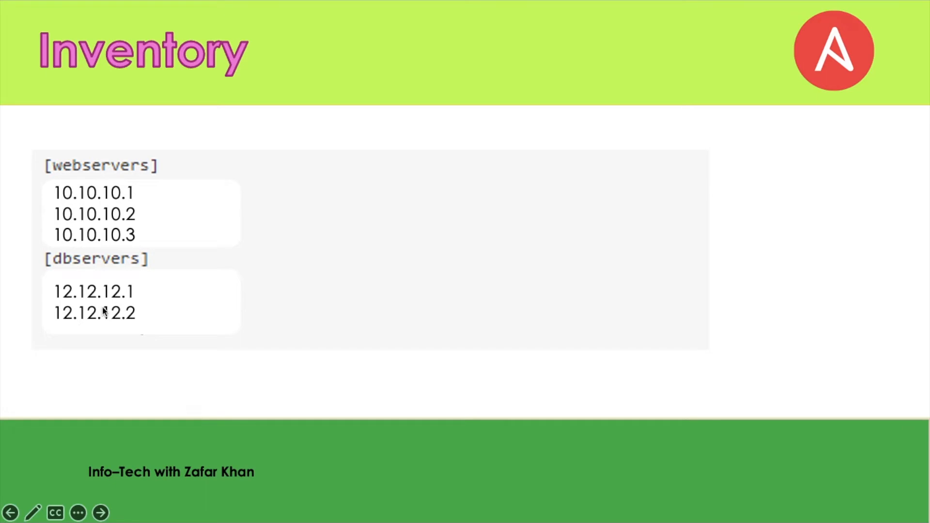
mouse_move(129, 278)
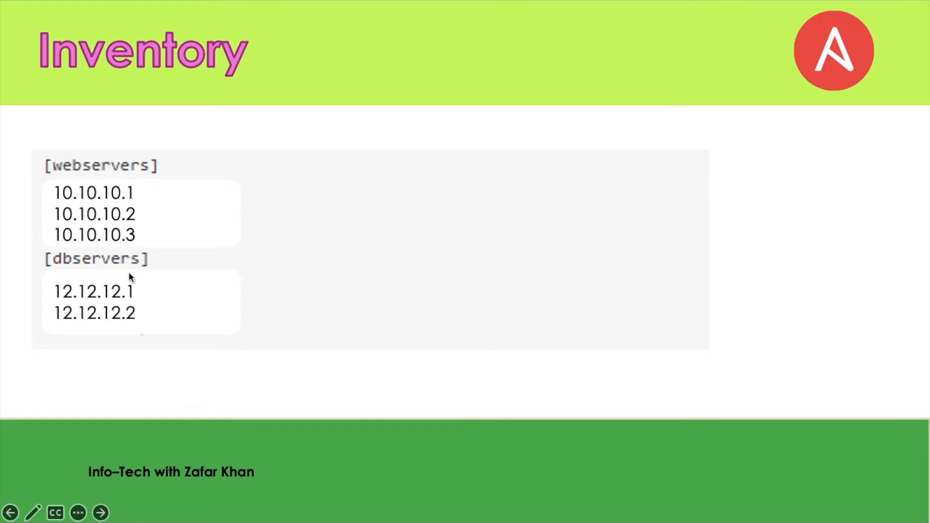
mouse_move(131, 313)
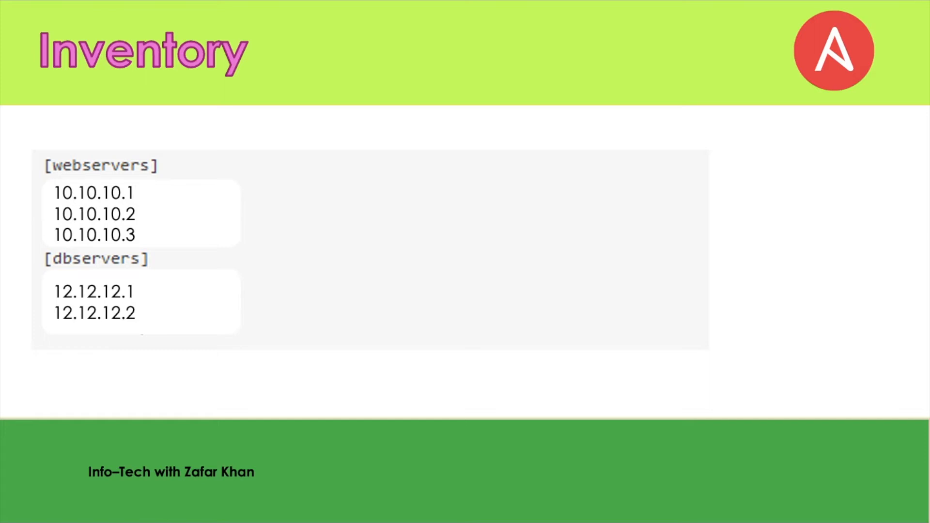
Step: Advance the slideshow to the Playbook slide with the webservers YAML example
key("right")
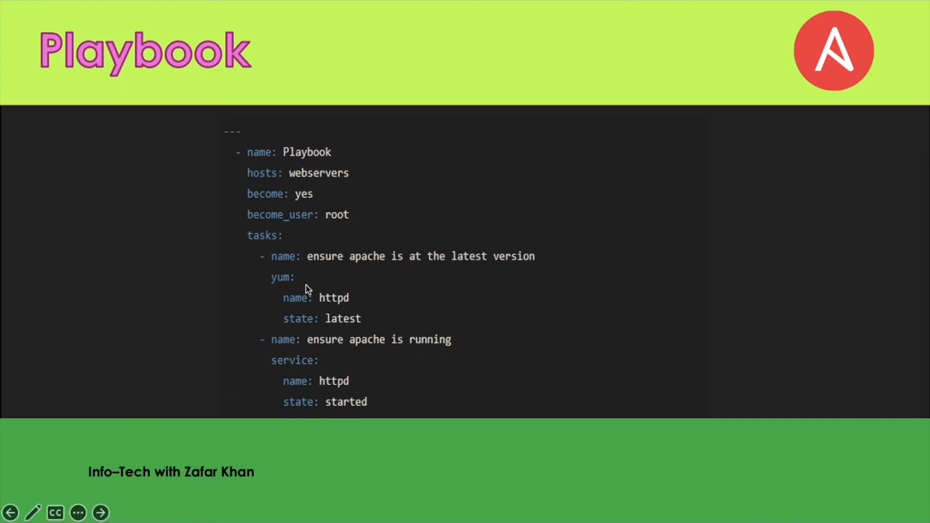
mouse_move(279, 284)
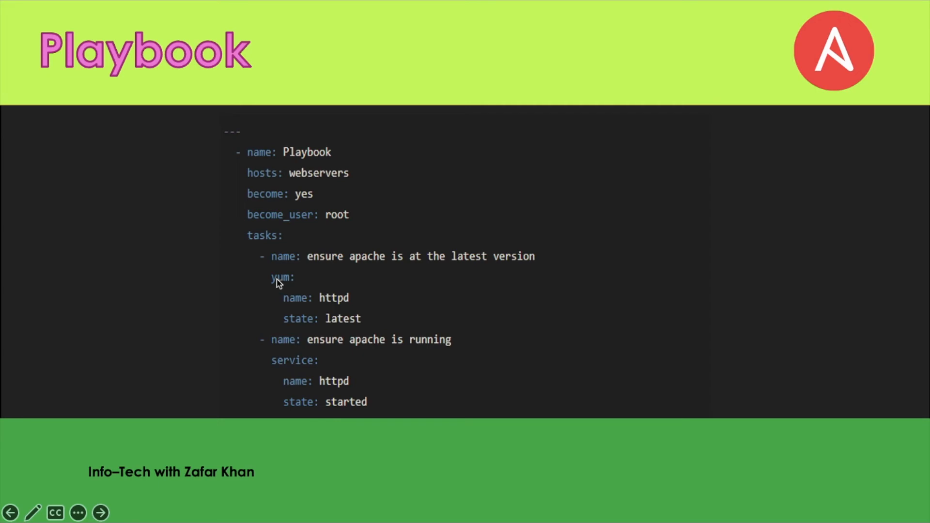
mouse_move(314, 367)
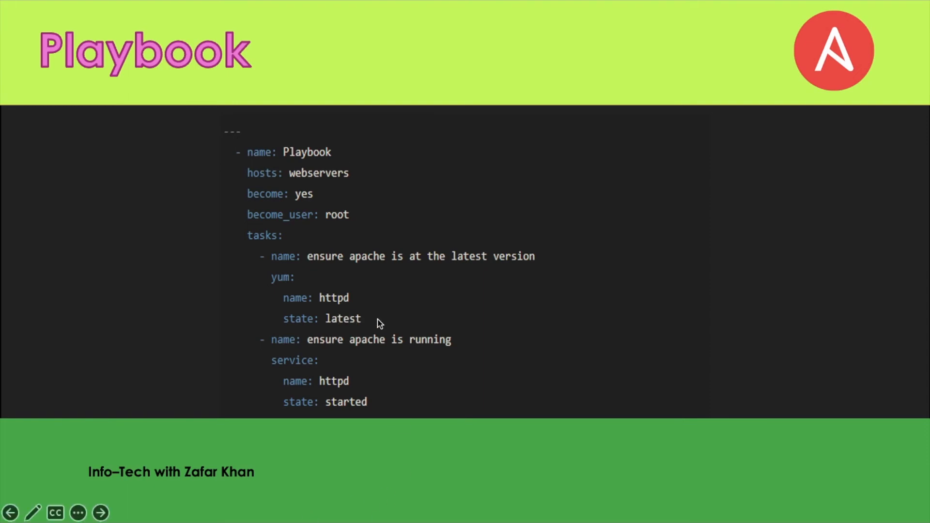
mouse_move(332, 327)
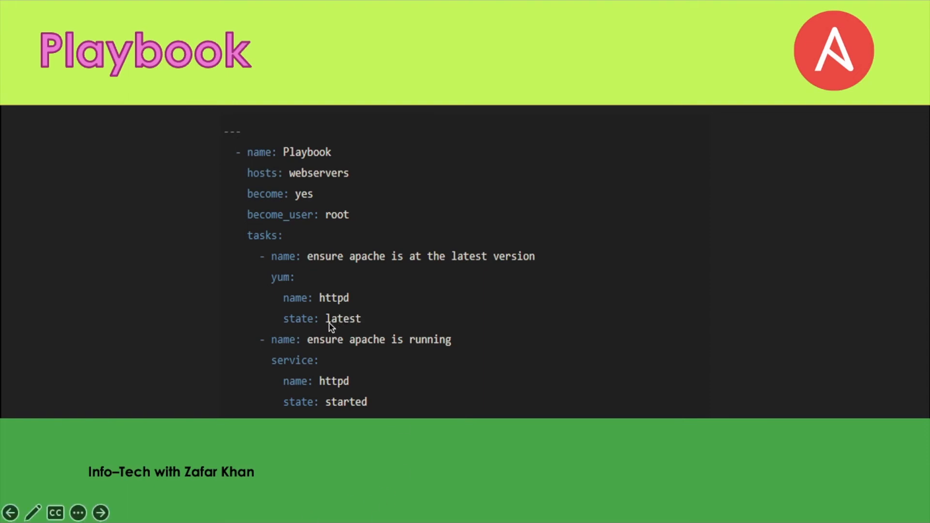
mouse_move(347, 327)
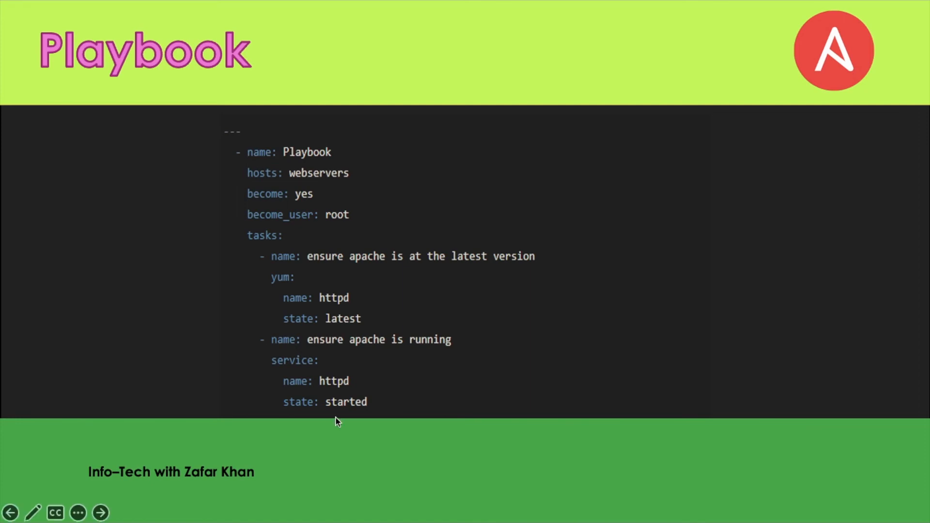
mouse_move(346, 387)
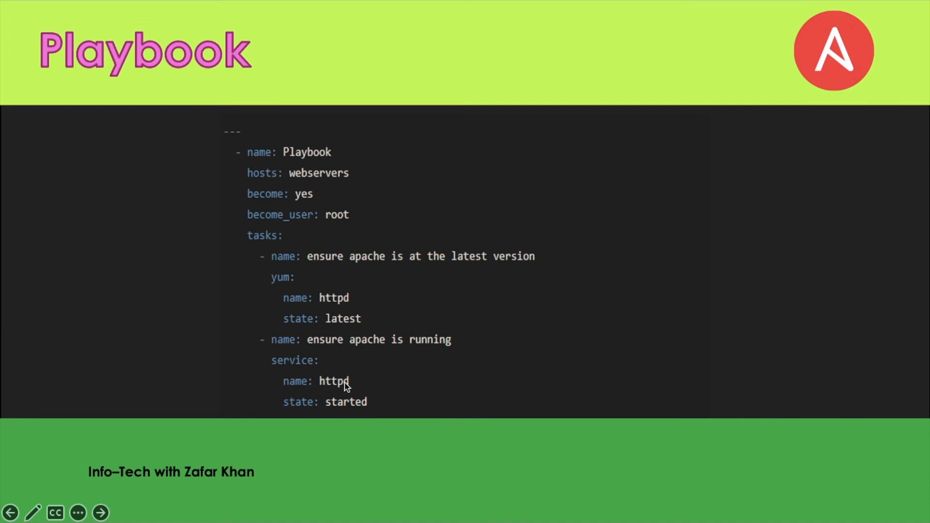
mouse_move(350, 412)
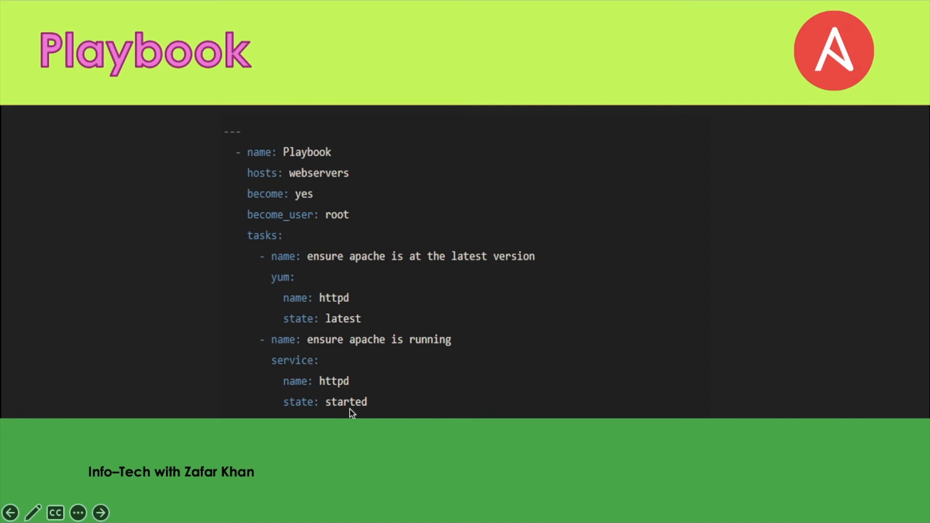